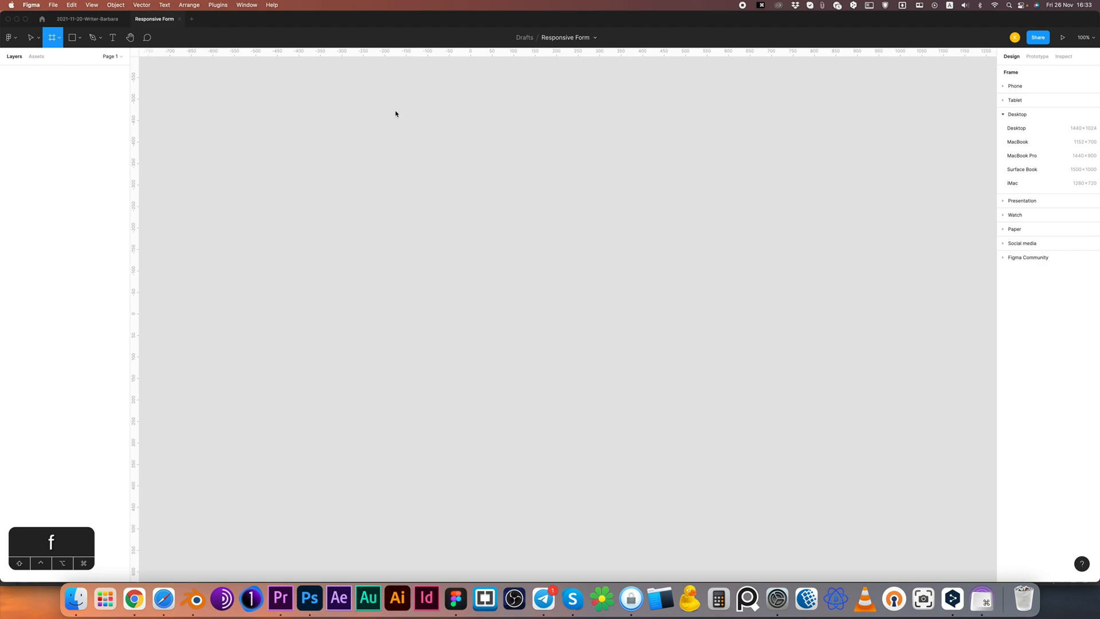
Step: Draw a new 432 × 518 frame on the blank page for the card
drag(429, 136, 578, 260)
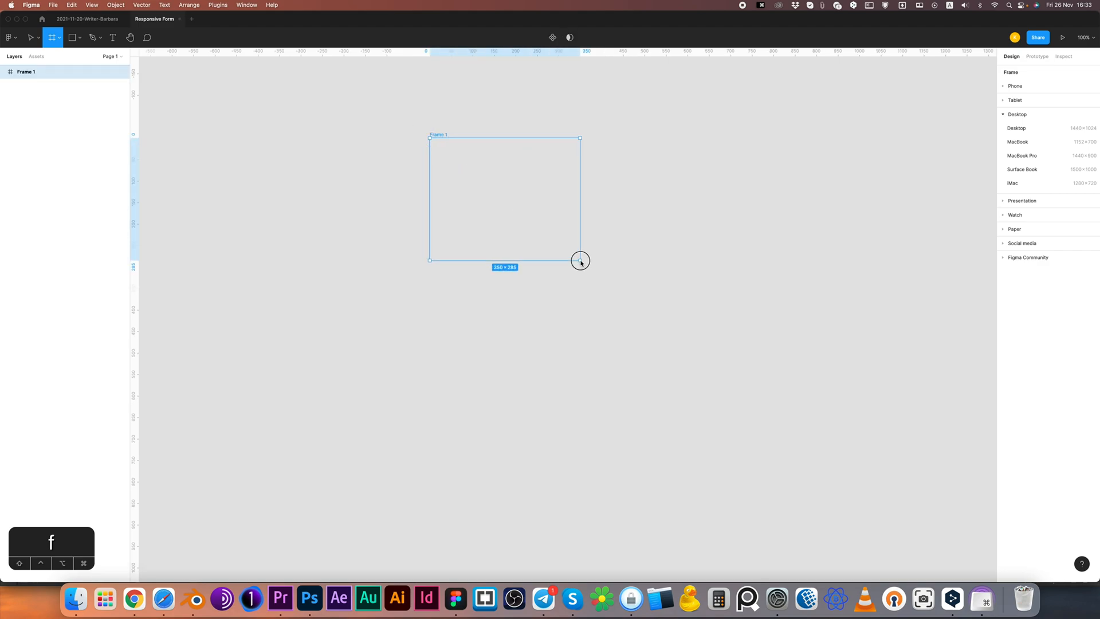
drag(580, 259, 607, 348)
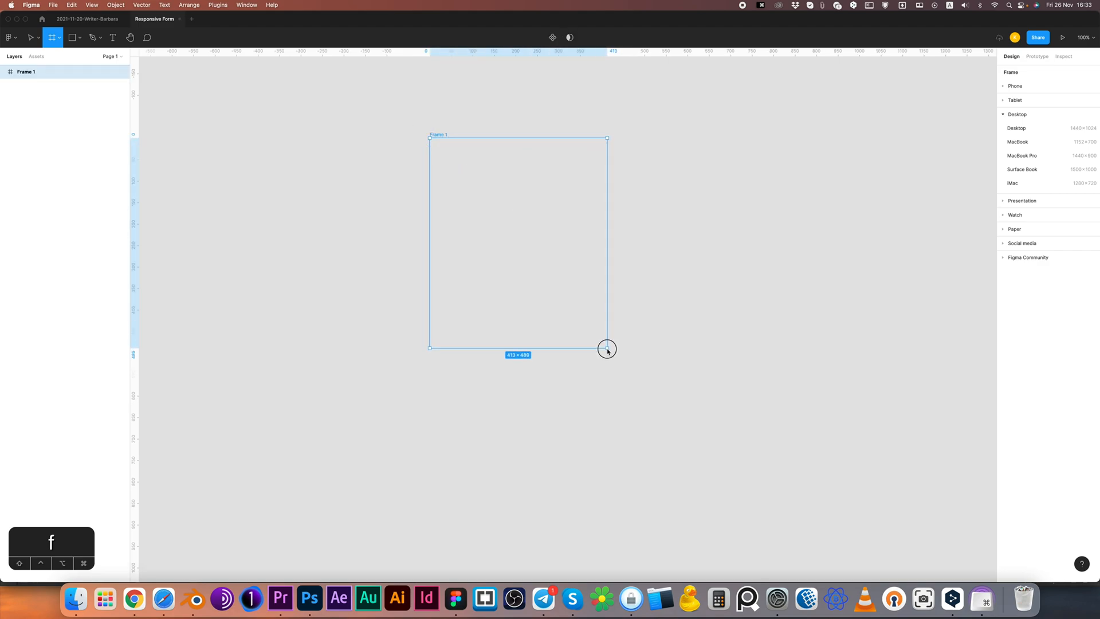
drag(607, 349, 614, 361)
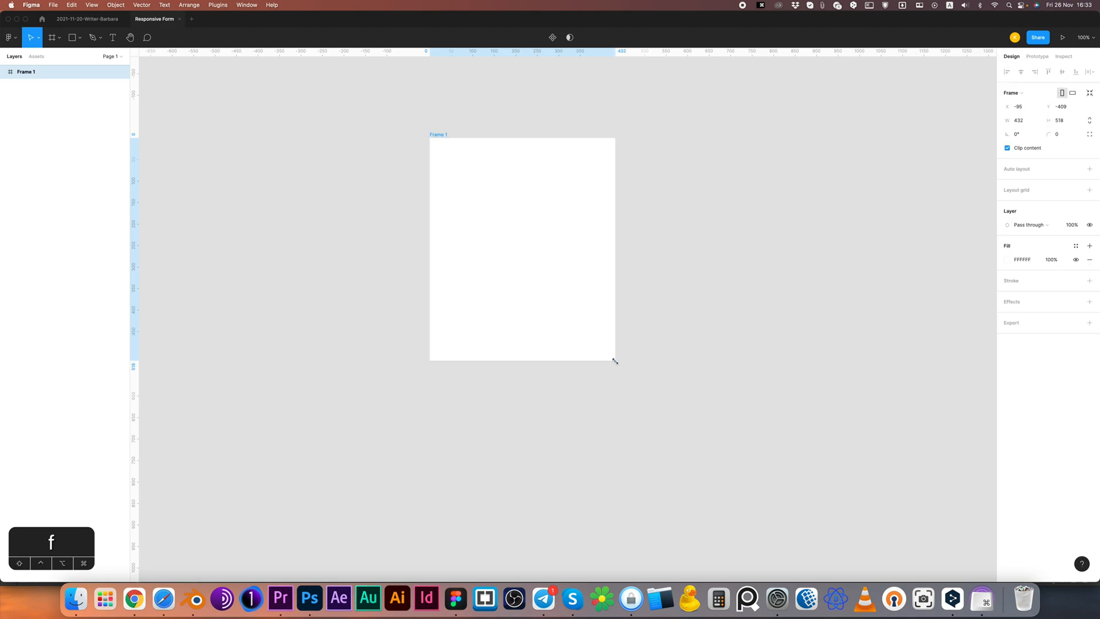
Step: Round the card's corners to a radius of 12
click(523, 248)
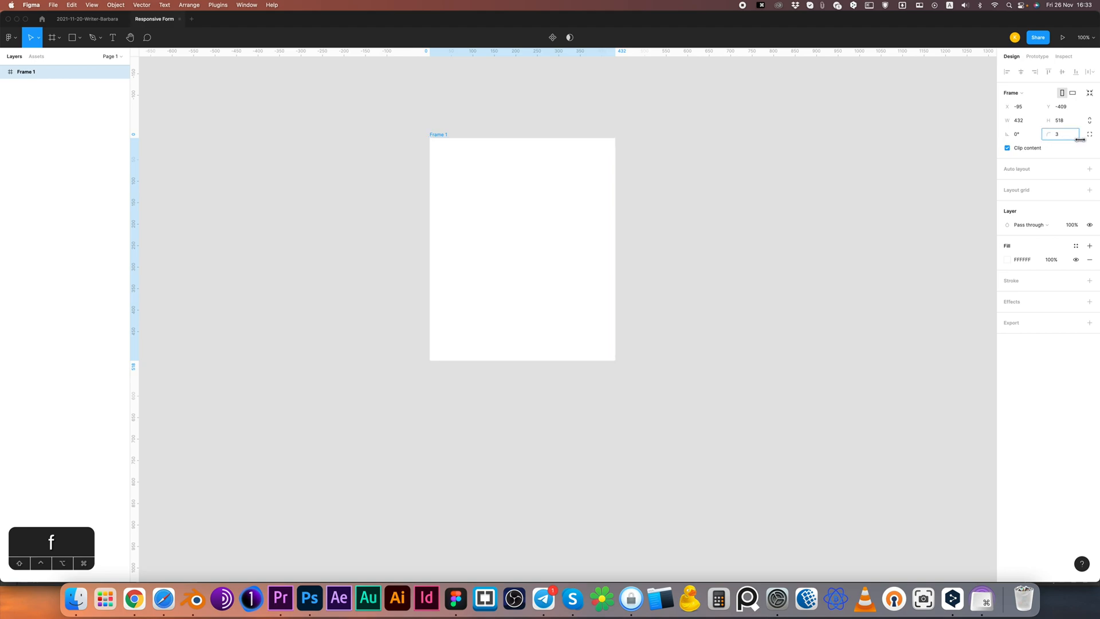
text(12)
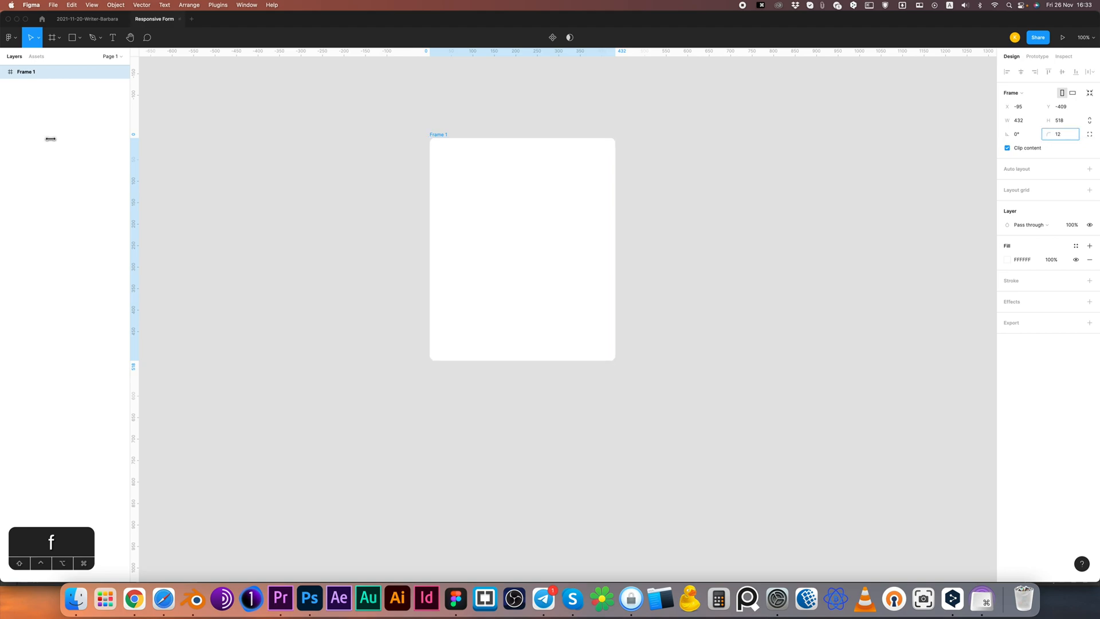
click(522, 248)
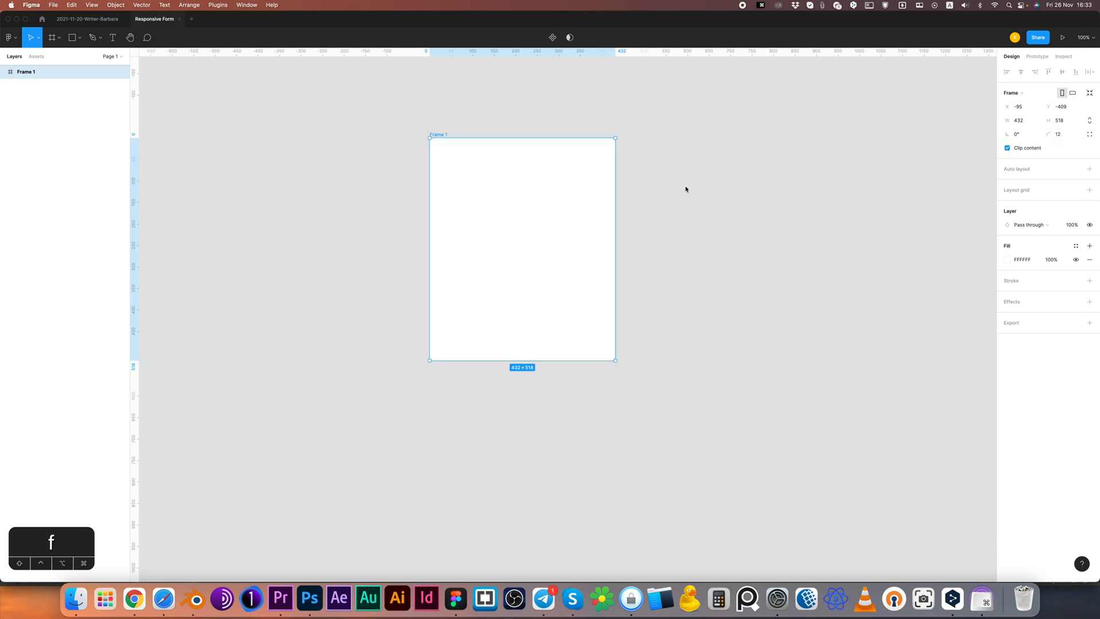
click(53, 37)
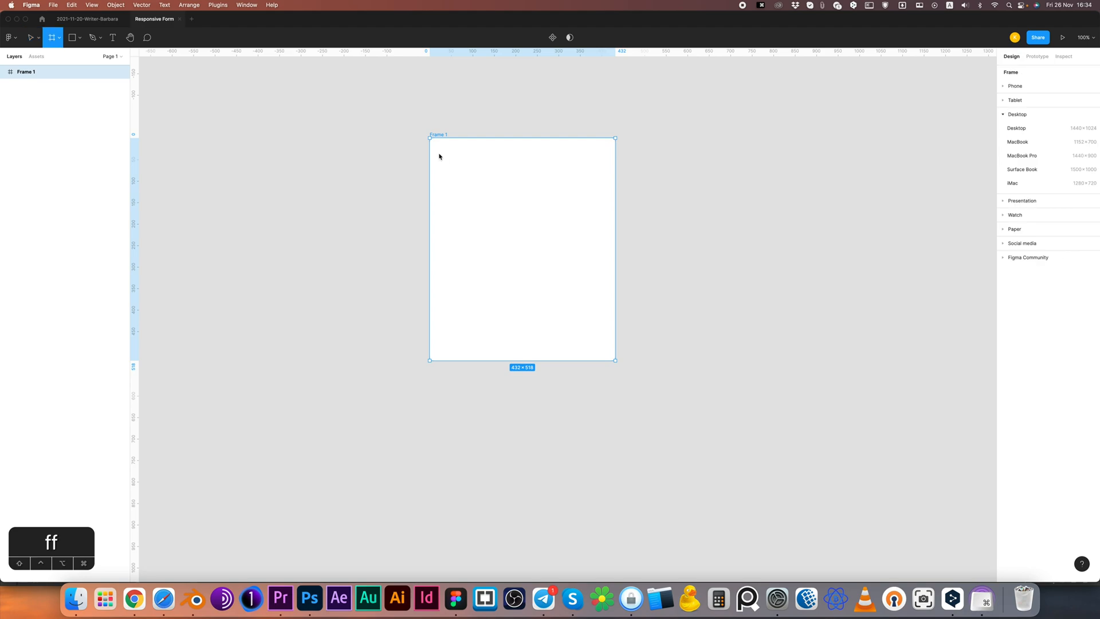
Step: Draw a 388 × 36 field box near the top of the card
drag(438, 153, 585, 170)
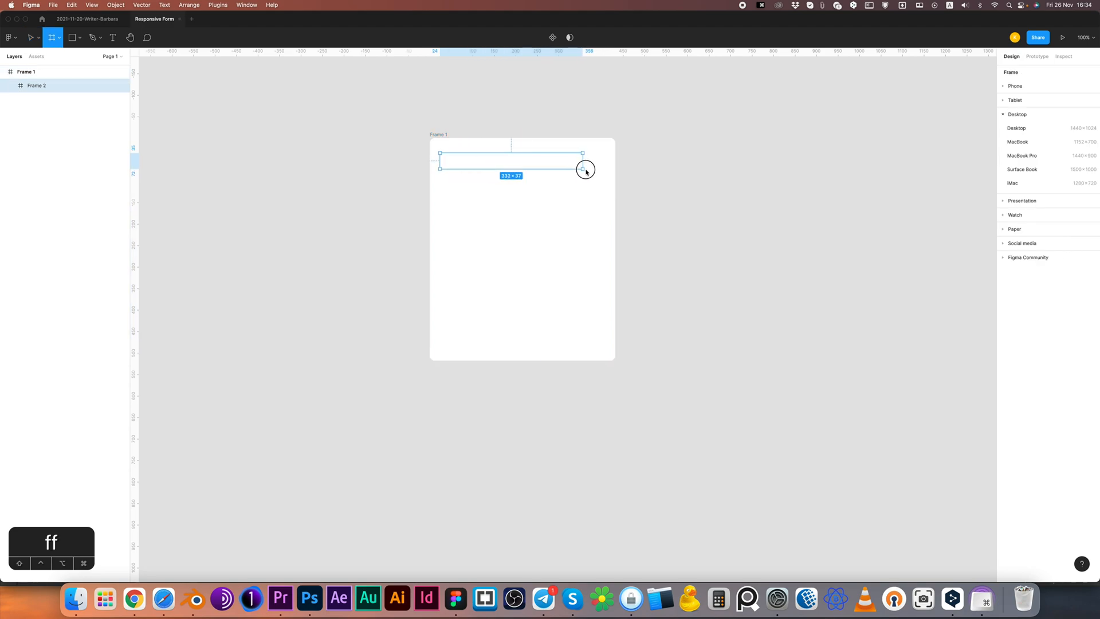
drag(583, 169, 607, 170)
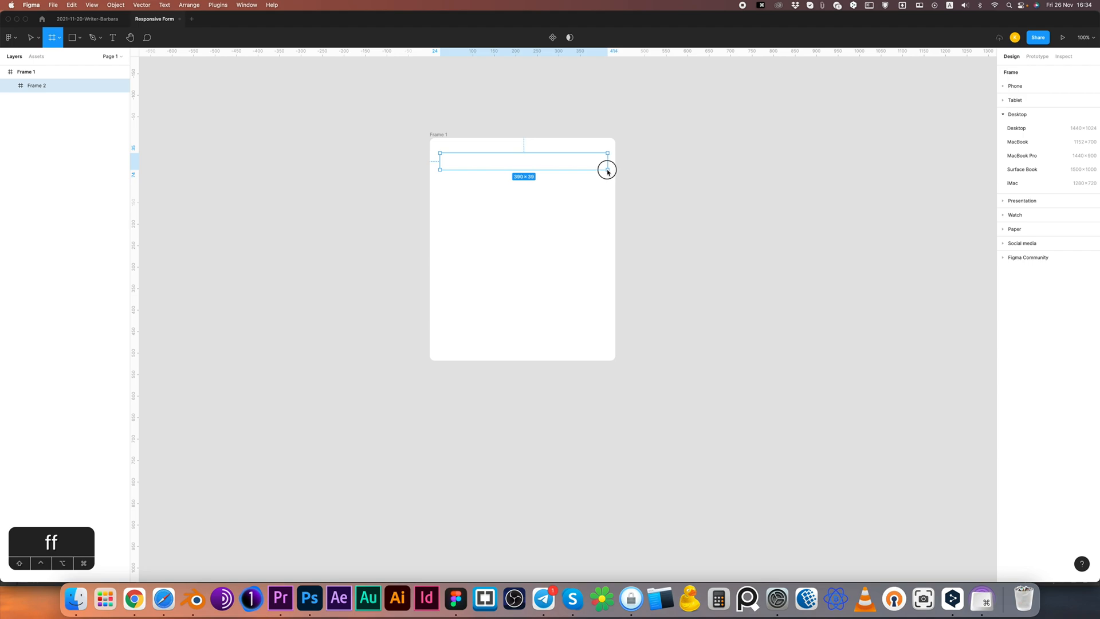
drag(607, 170, 604, 169)
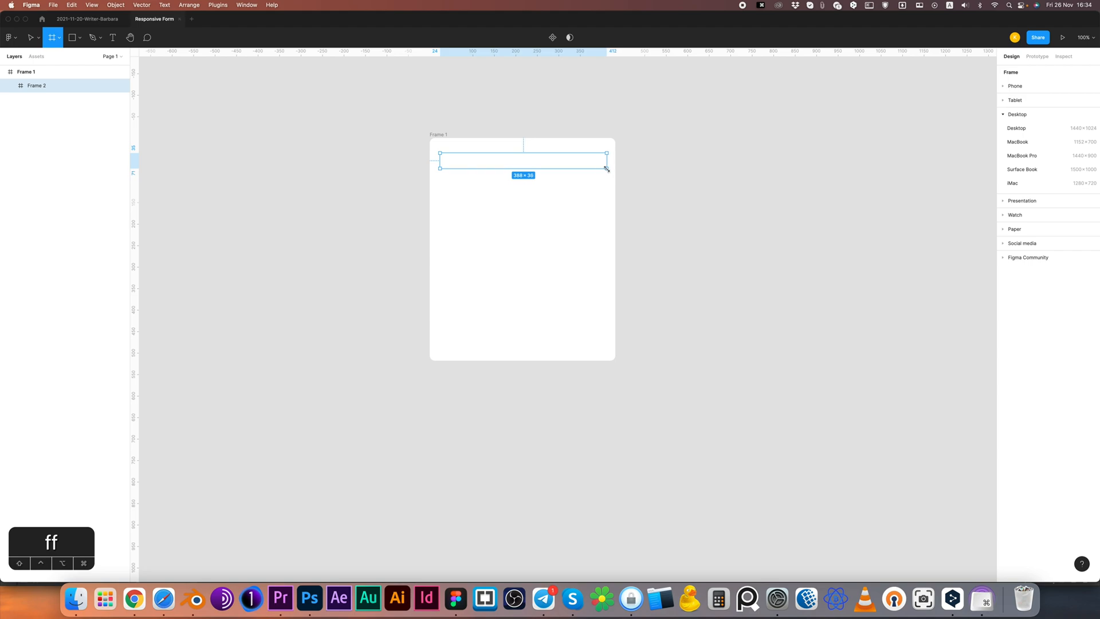
click(32, 37)
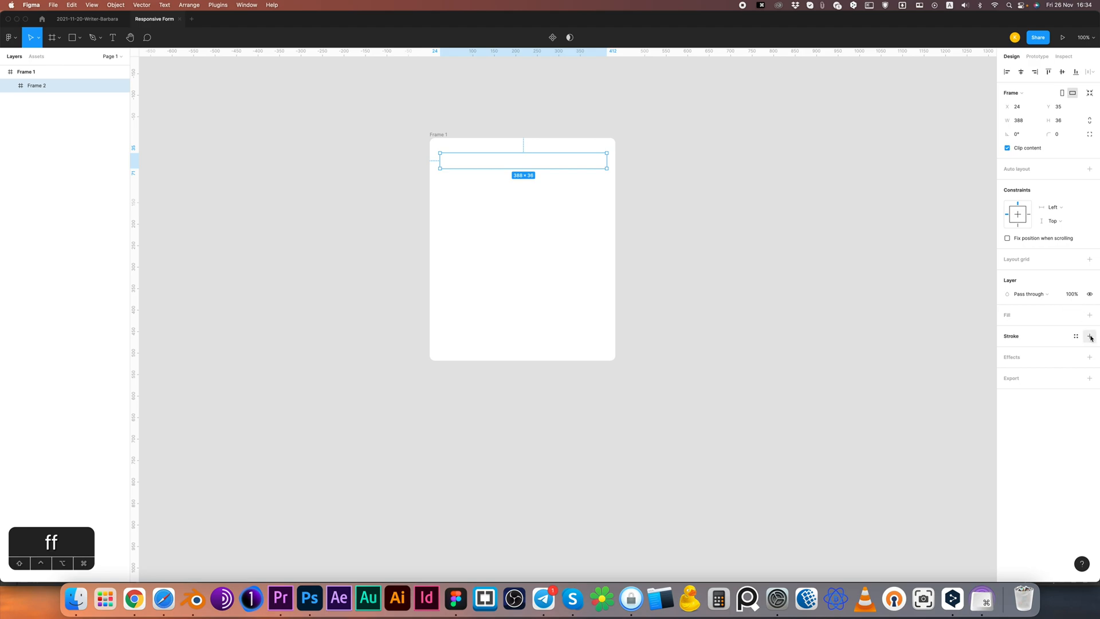
Step: Give the field box a light grey BEBEBE border and a corner radius of 10
click(1089, 335)
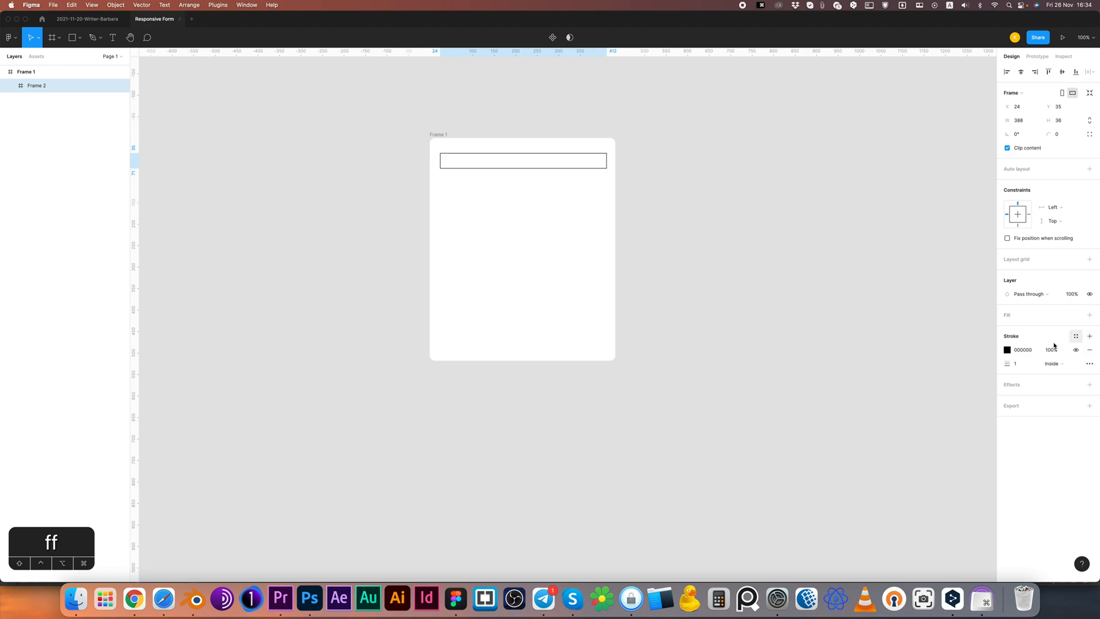
click(1007, 349)
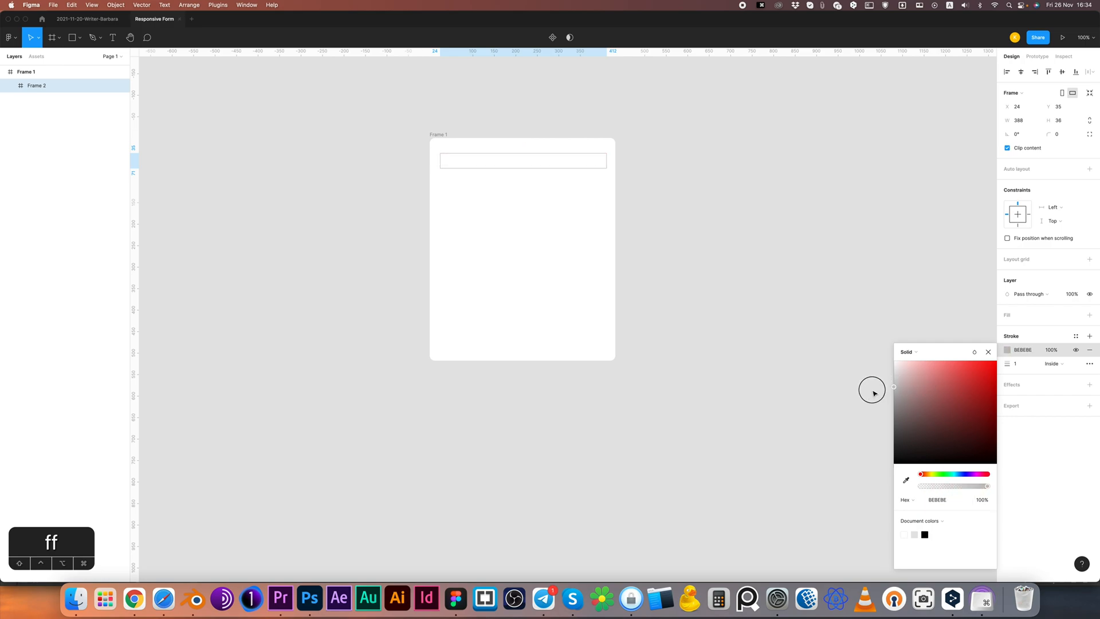
click(523, 160)
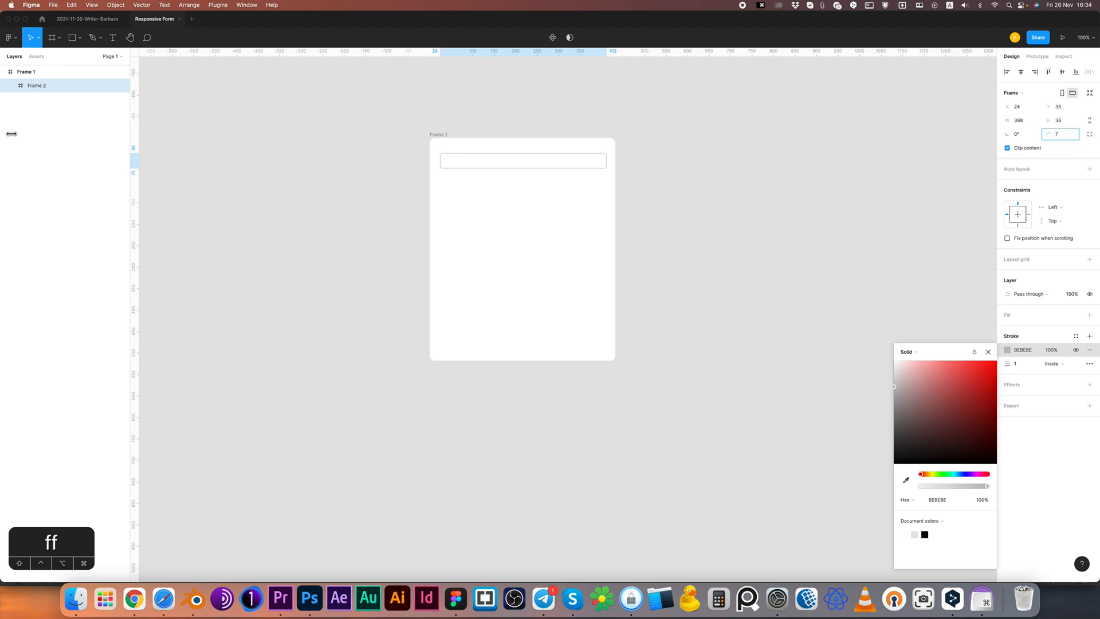
text(10)
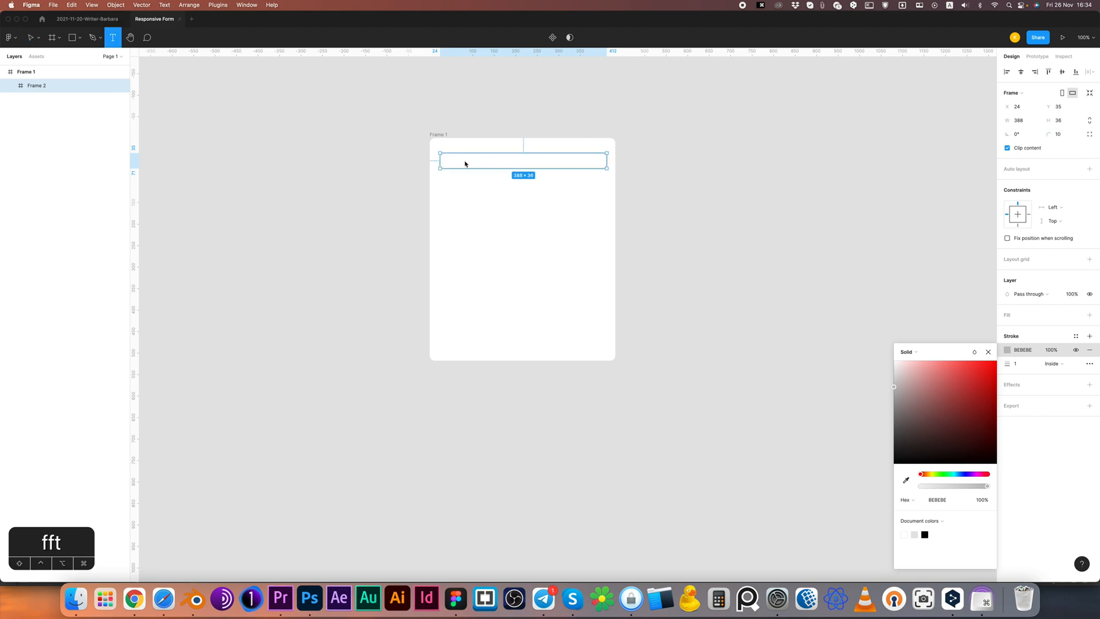
mouse_move(455, 163)
text(Field)
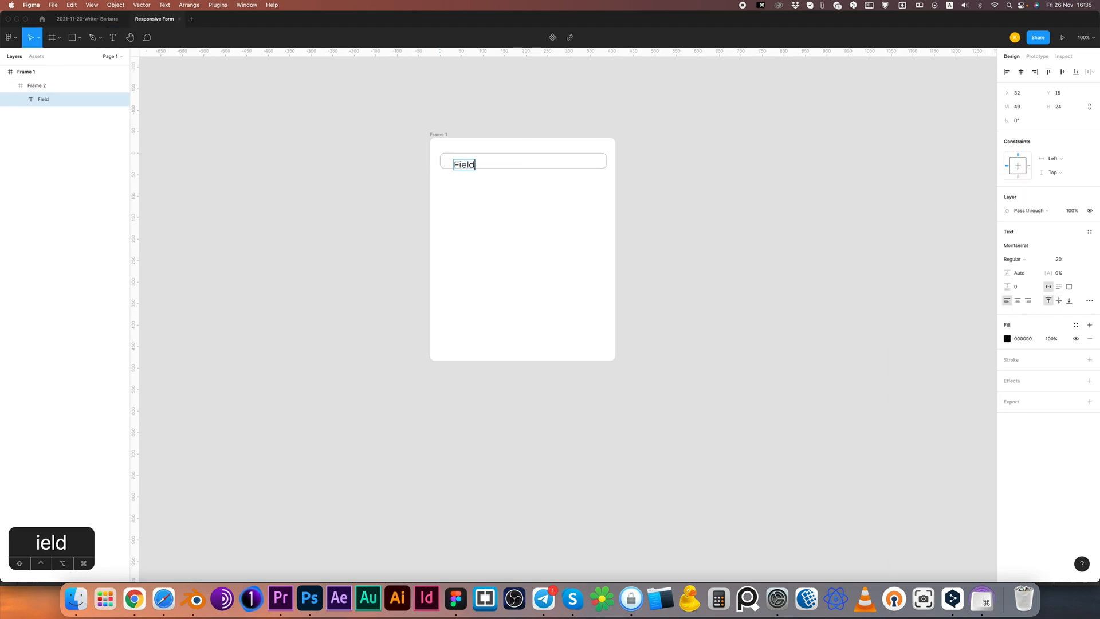
Step: Add the text label 'Field Name' inside the field box
text(Name)
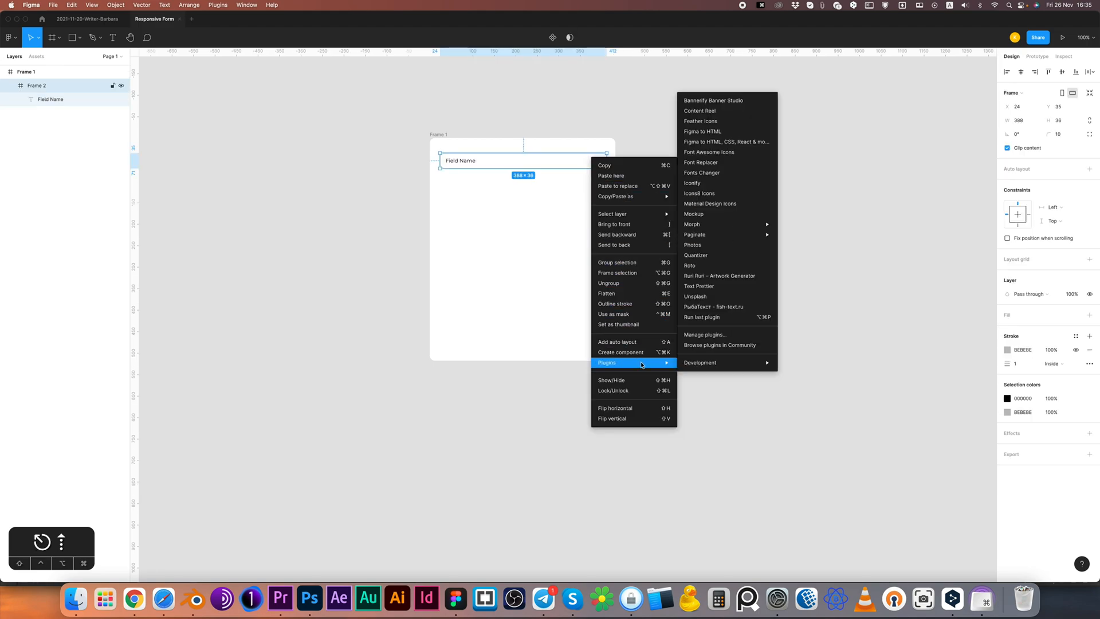
mouse_move(736, 182)
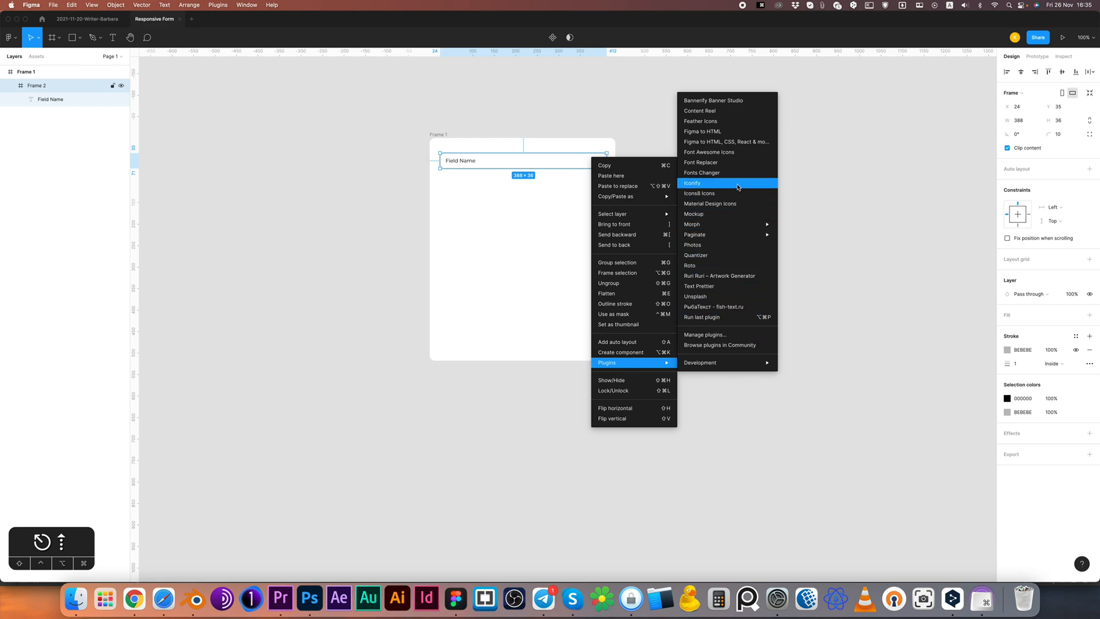
Step: Import the mdi:focus-field-vertical icon from Iconify into the field box's right end
click(692, 182)
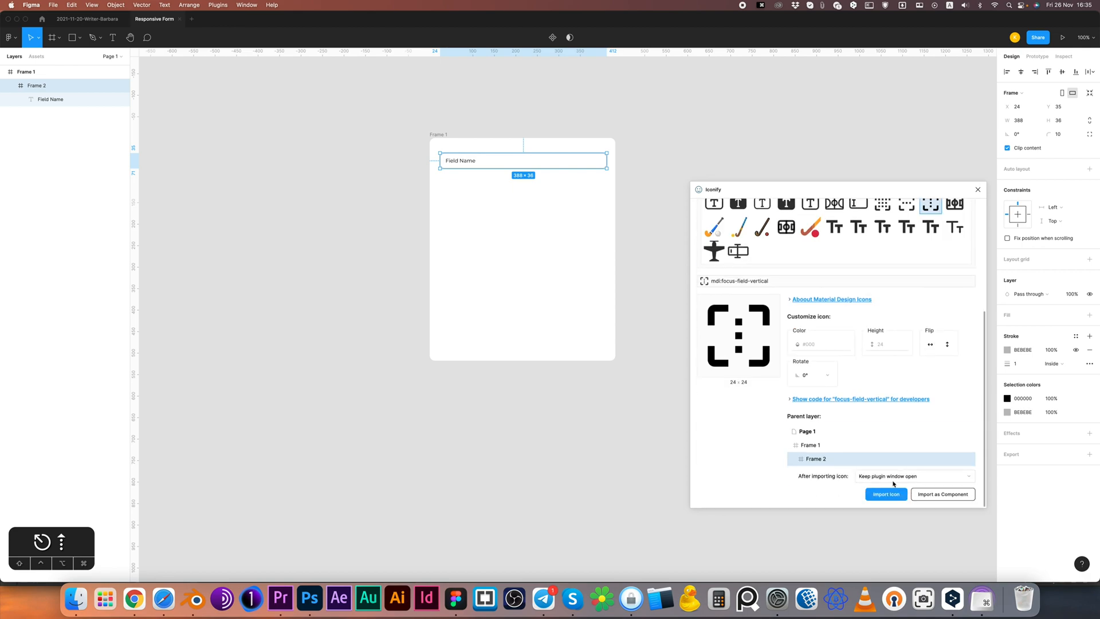
click(885, 494)
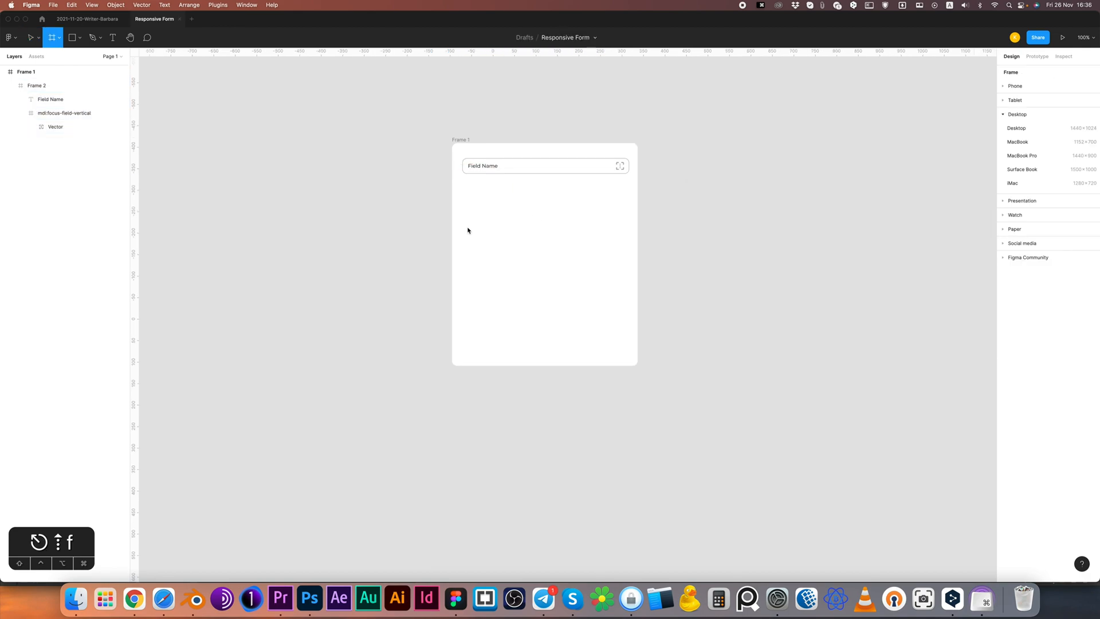
Step: Draw a 388-wide button frame below the field and give it a red fill
drag(466, 229, 629, 252)
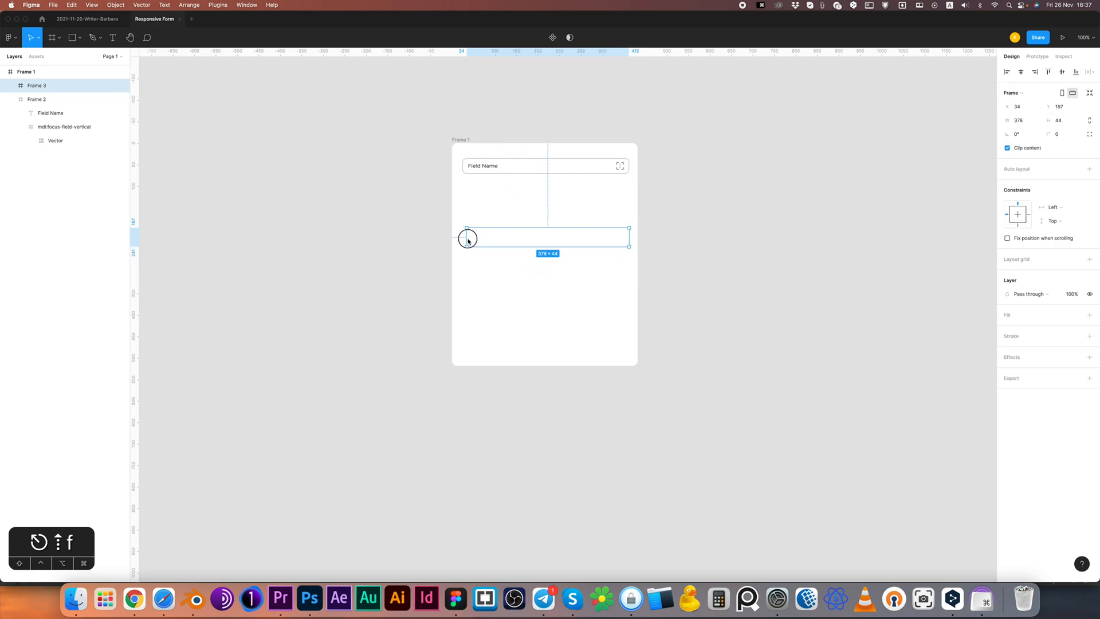
drag(466, 237, 464, 237)
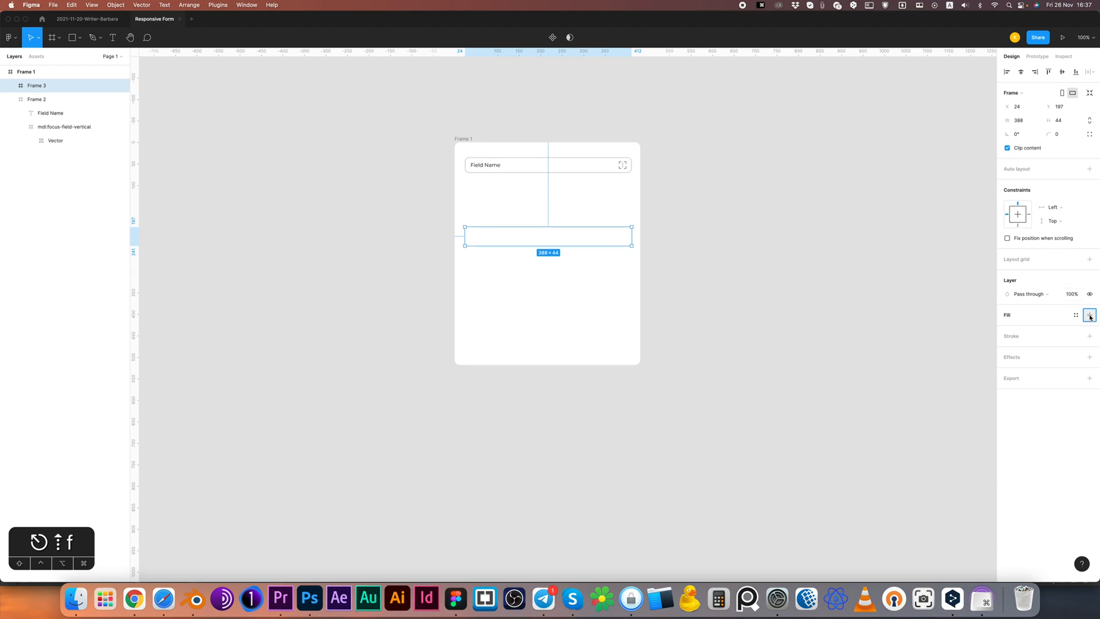
click(1089, 316)
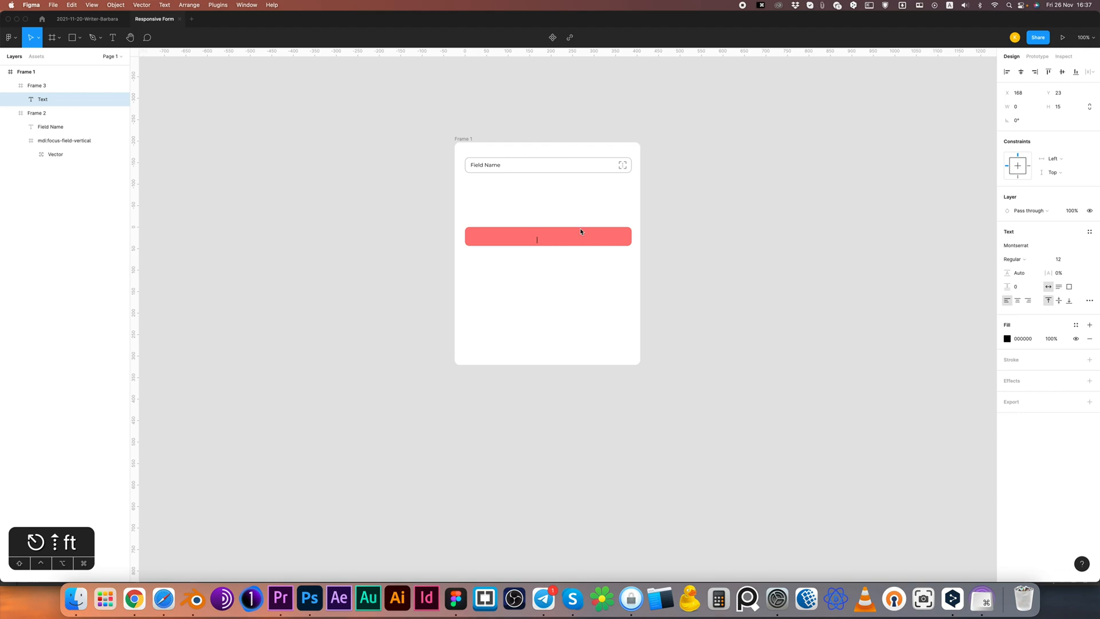
Step: Label the button 'CLICK HERE' in white text at Black weight
text(CLICK HERE)
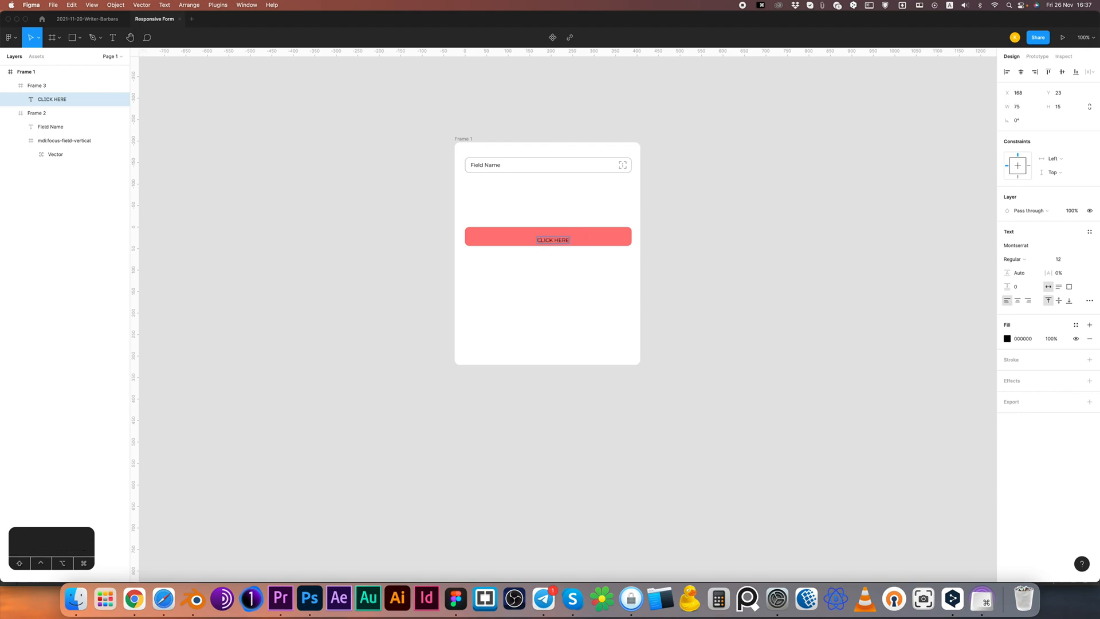
click(1013, 259)
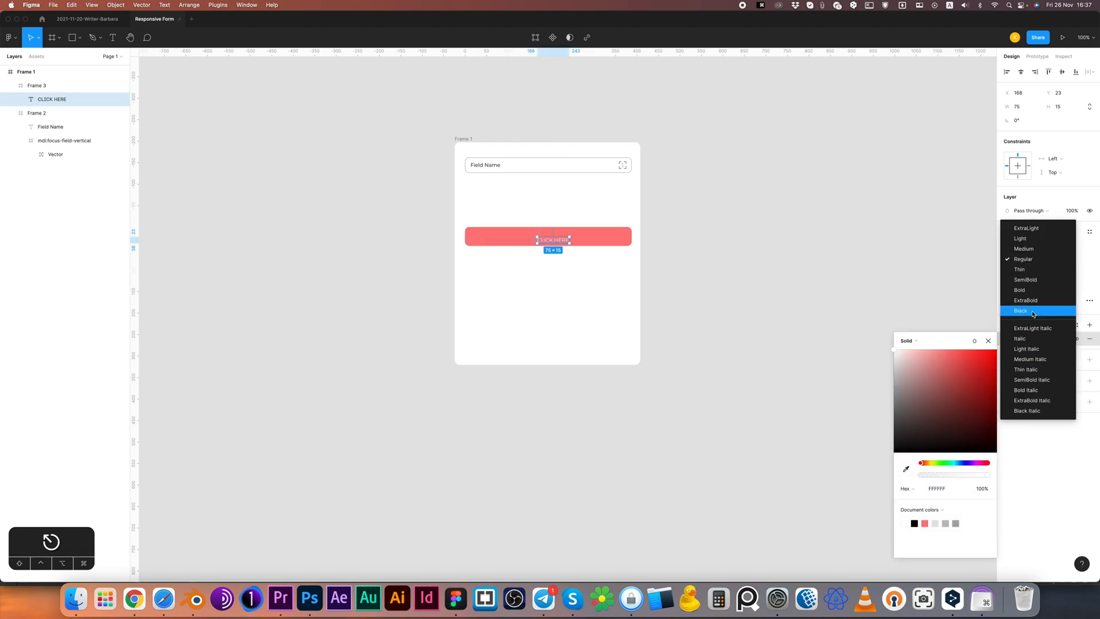
click(1022, 310)
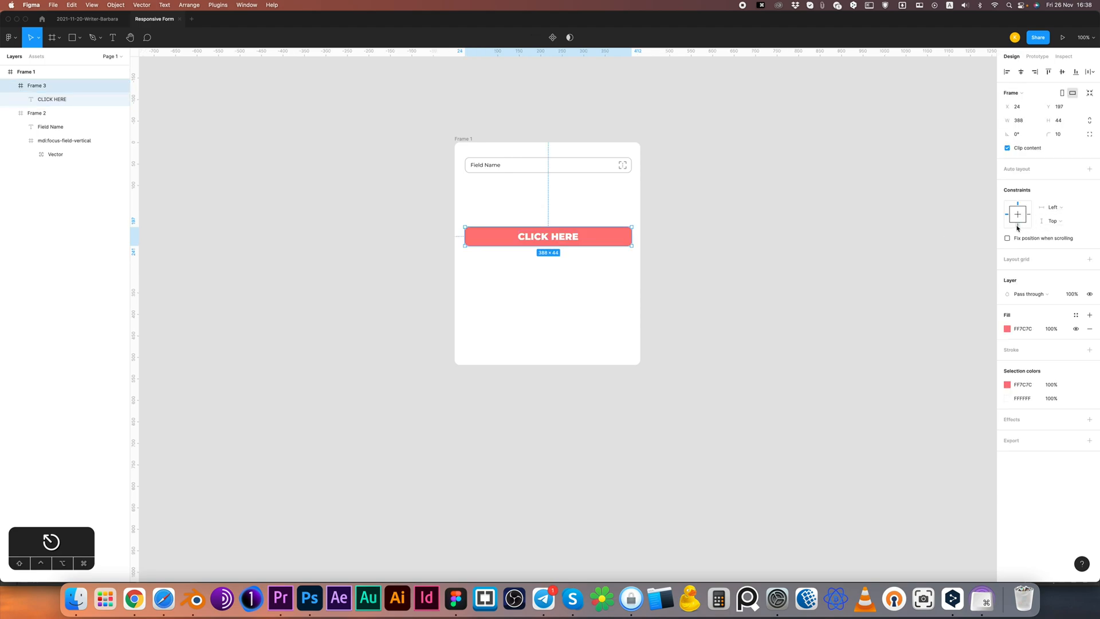
Step: Constrain the button to scale horizontally and pin to bottom, then move it to the card's bottom
click(1055, 220)
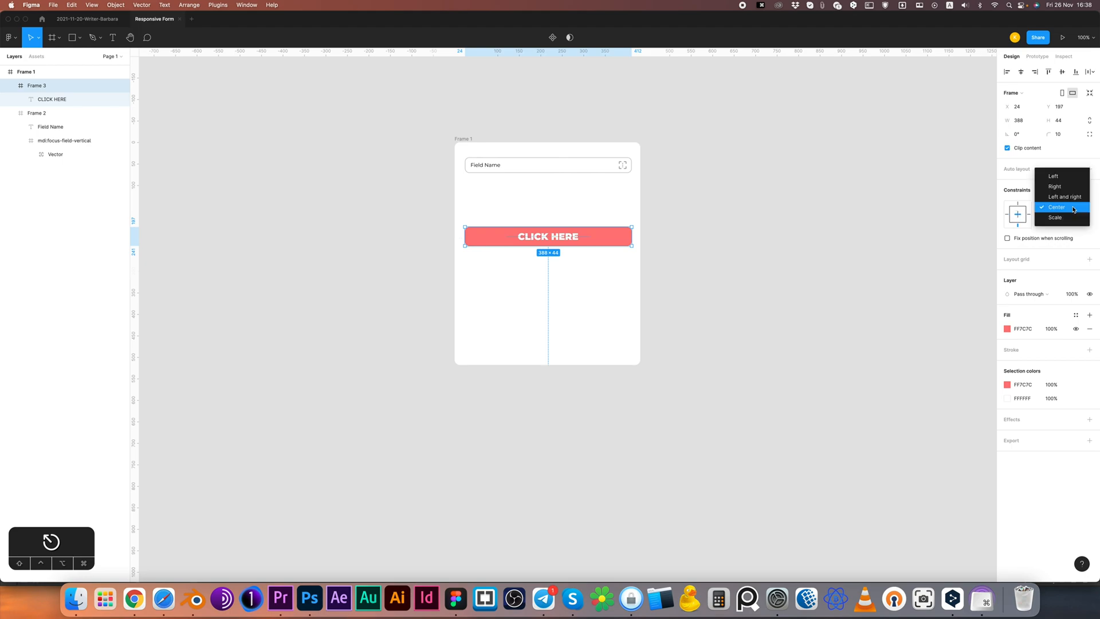
click(1054, 206)
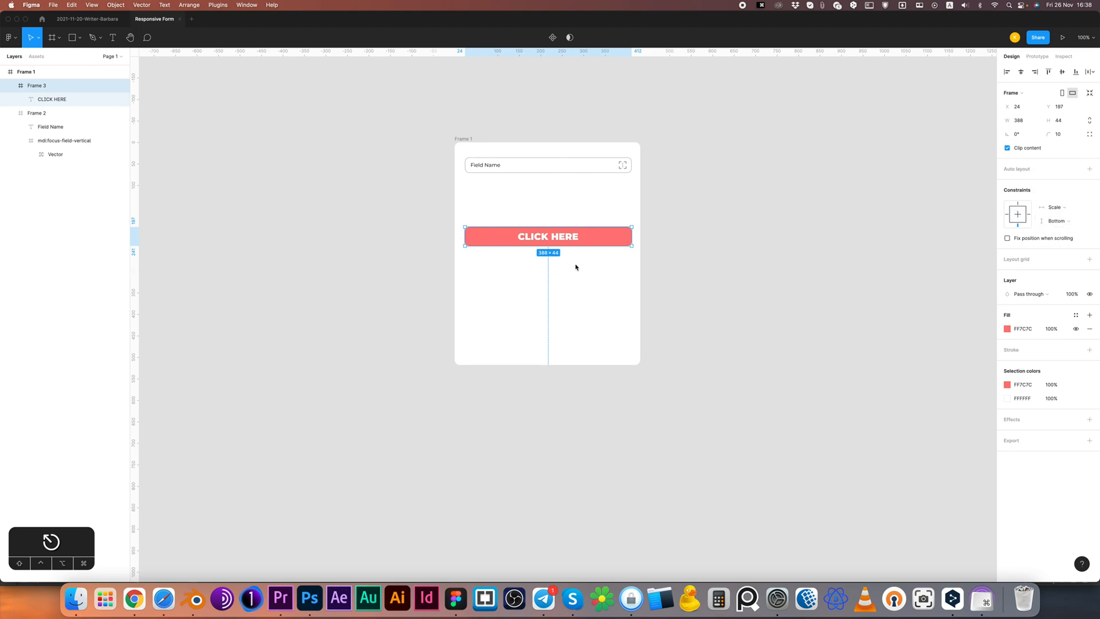
drag(547, 236, 544, 320)
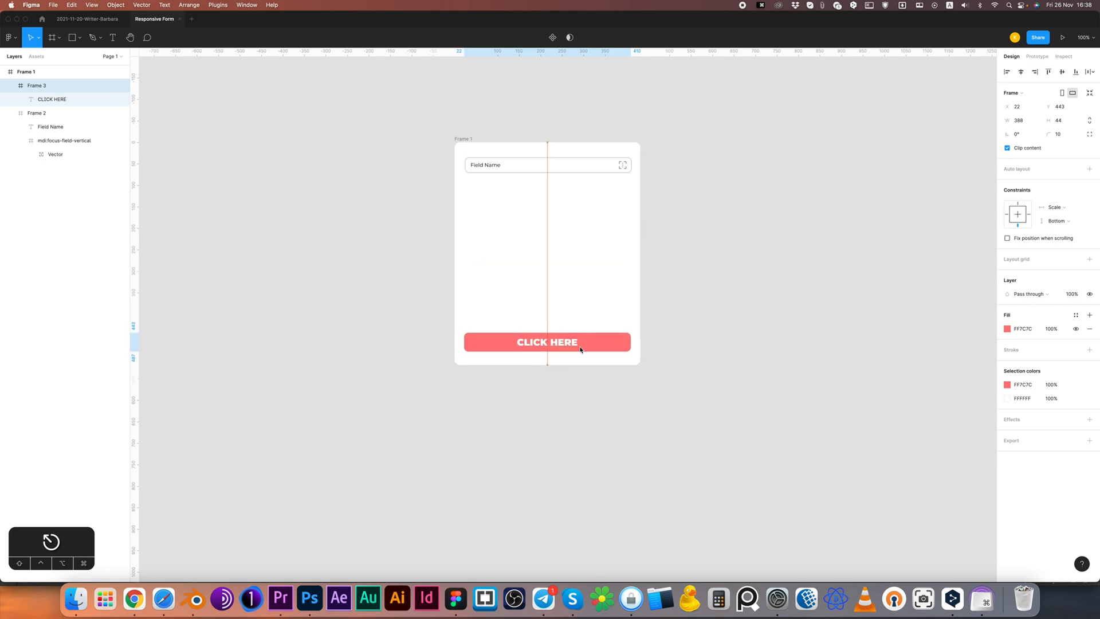
click(546, 341)
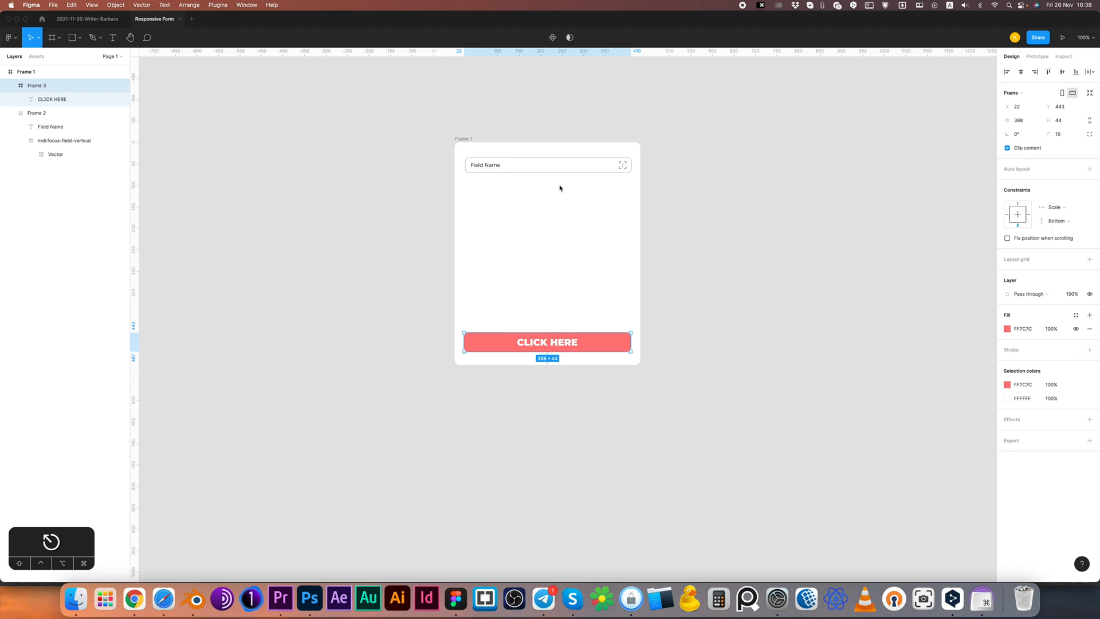
click(37, 85)
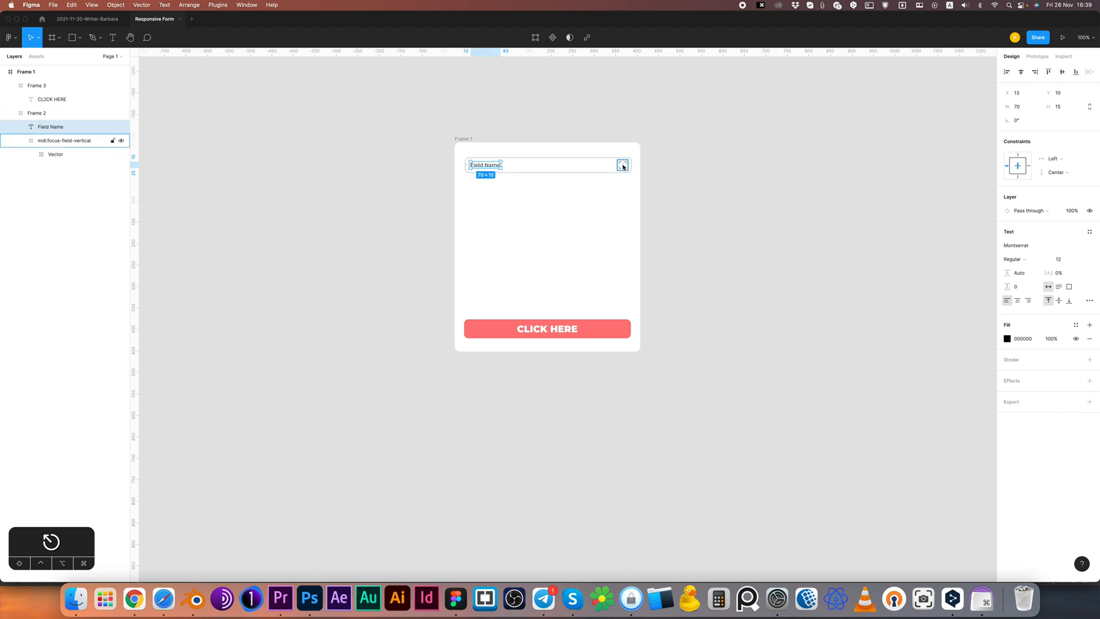
Step: Anchor the field's icon to the field's right edge
click(66, 139)
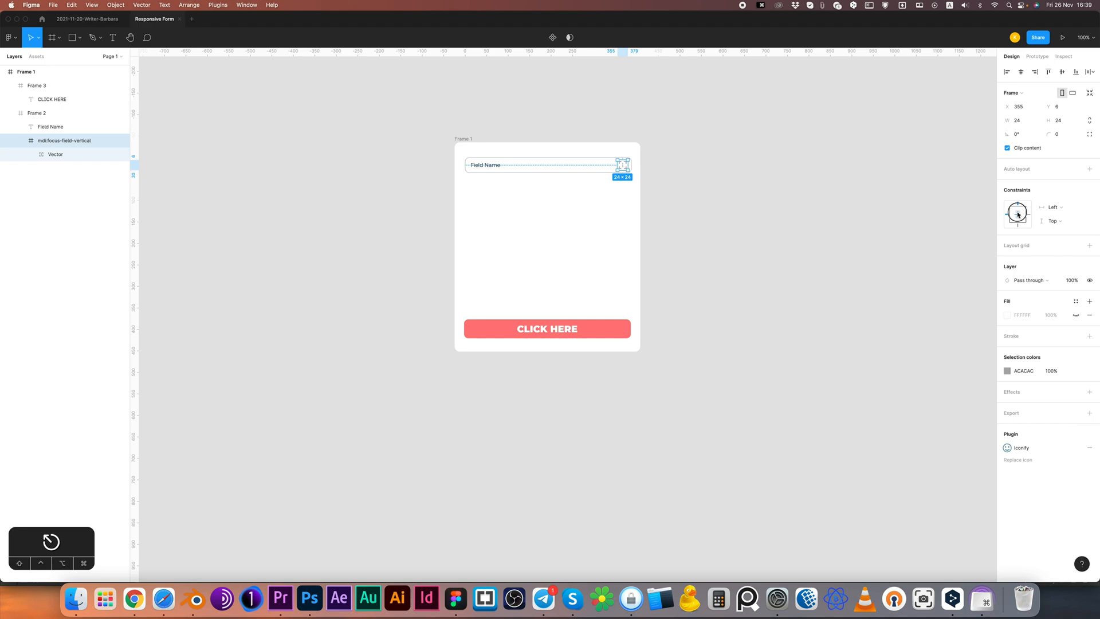
click(1016, 213)
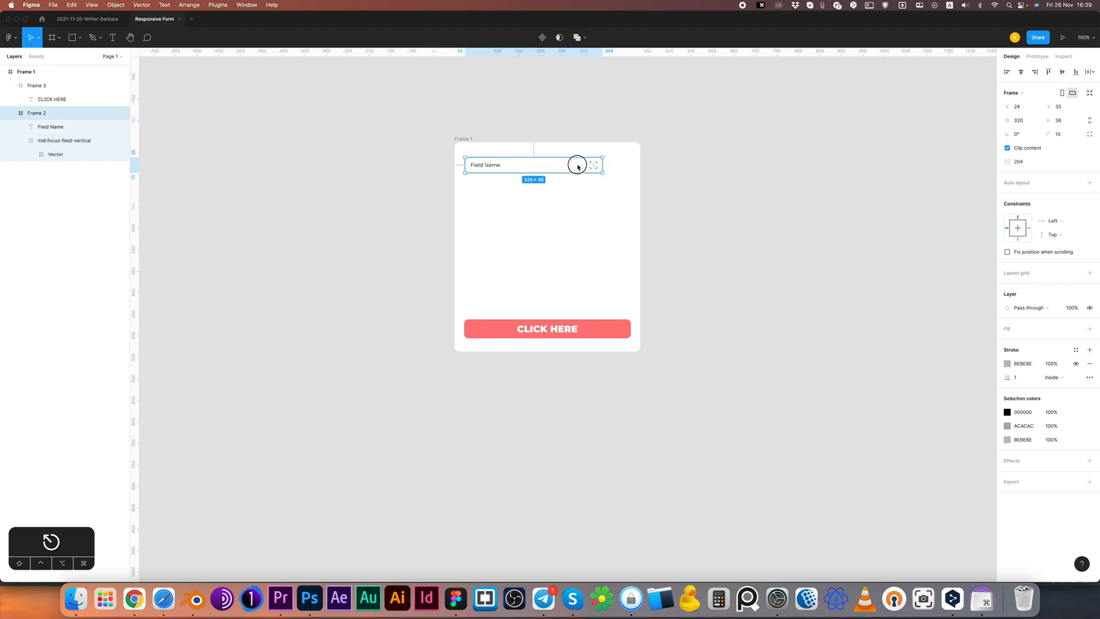
Step: Narrow the field to test the icon follows, then restore it to 388 × 36
drag(577, 165, 623, 165)
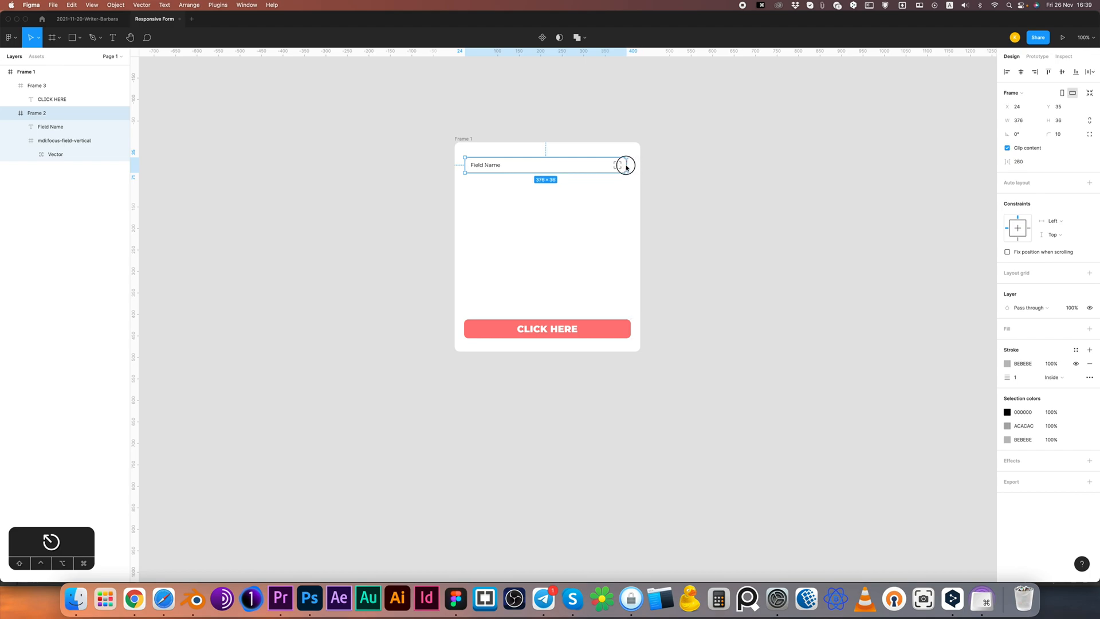
drag(626, 166, 629, 167)
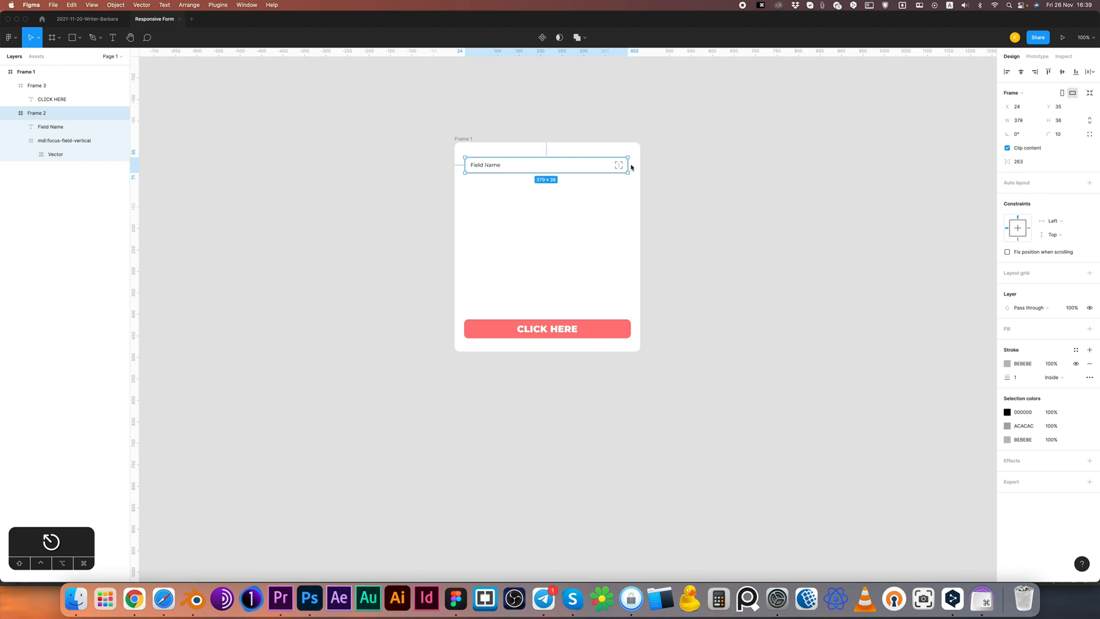
drag(626, 164, 631, 164)
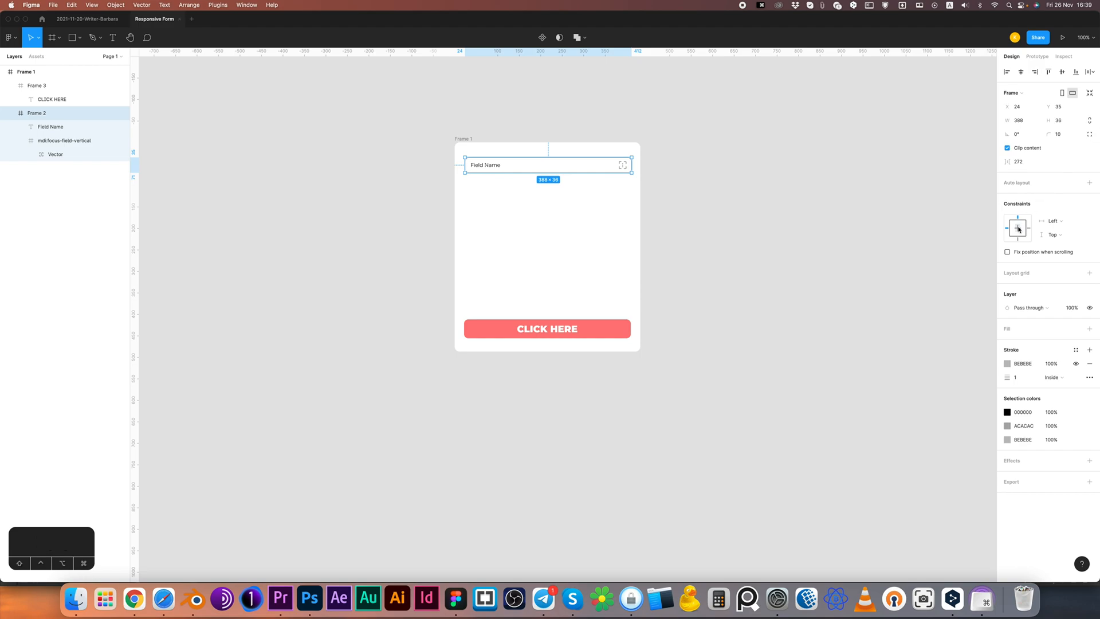
Step: Set the input field's horizontal constraint to Scale
click(1053, 221)
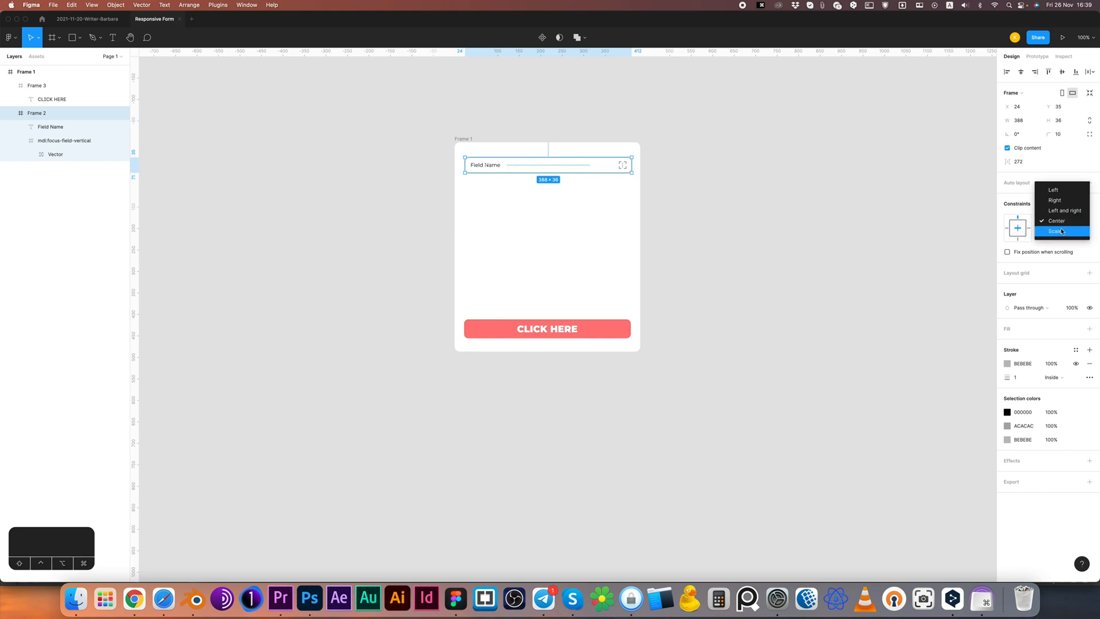
click(1054, 231)
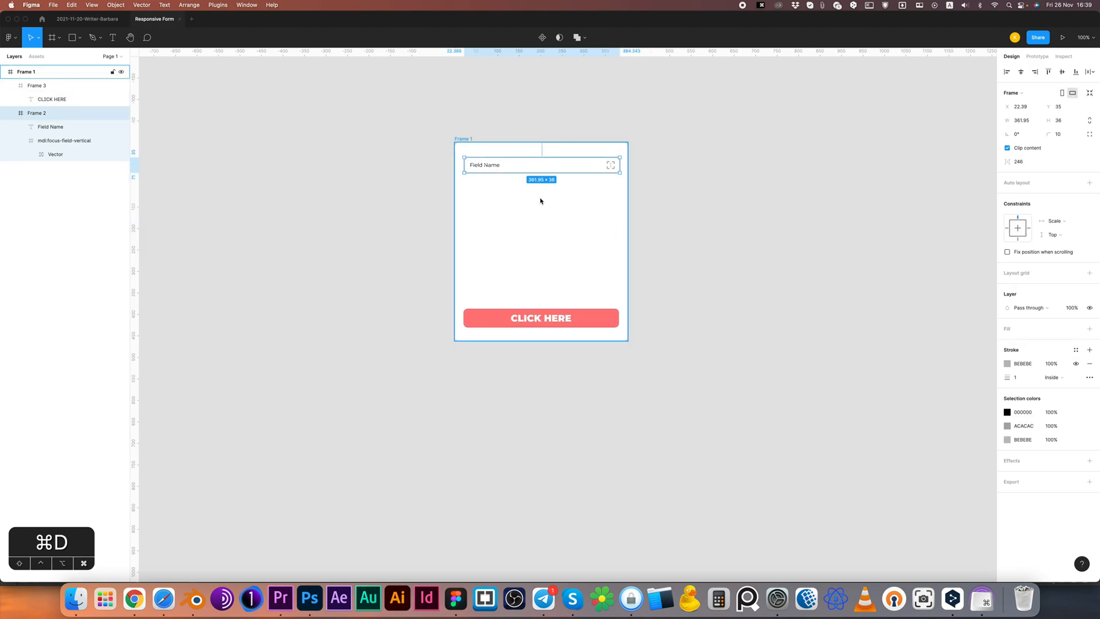
Step: Duplicate the field to five stacked inputs and stretch the card to 499 high
key(cmd+d)
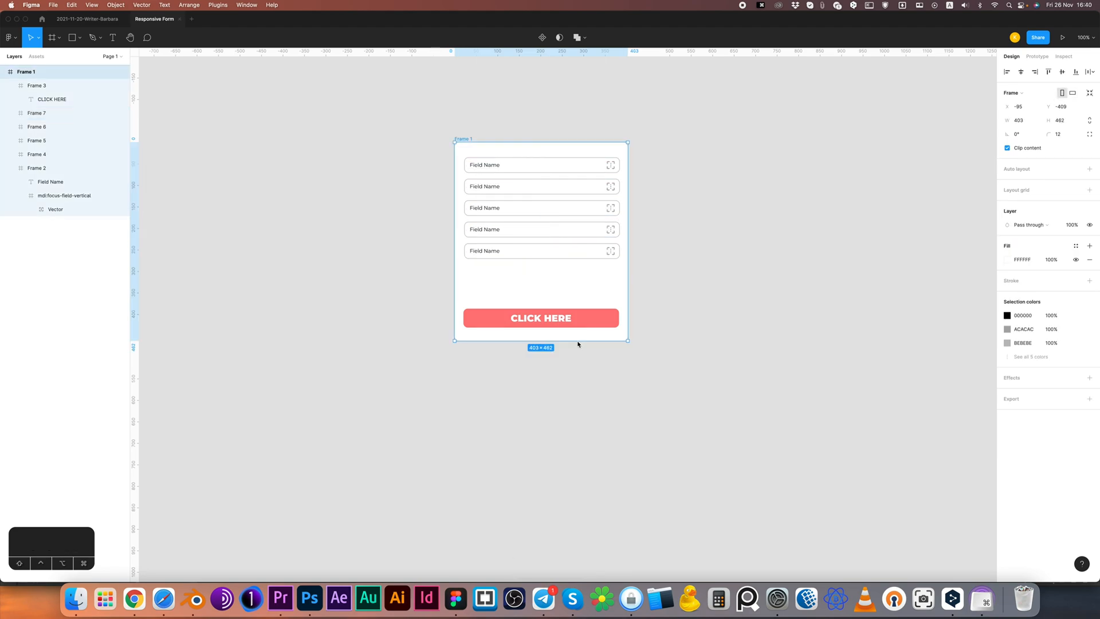
drag(541, 340, 541, 357)
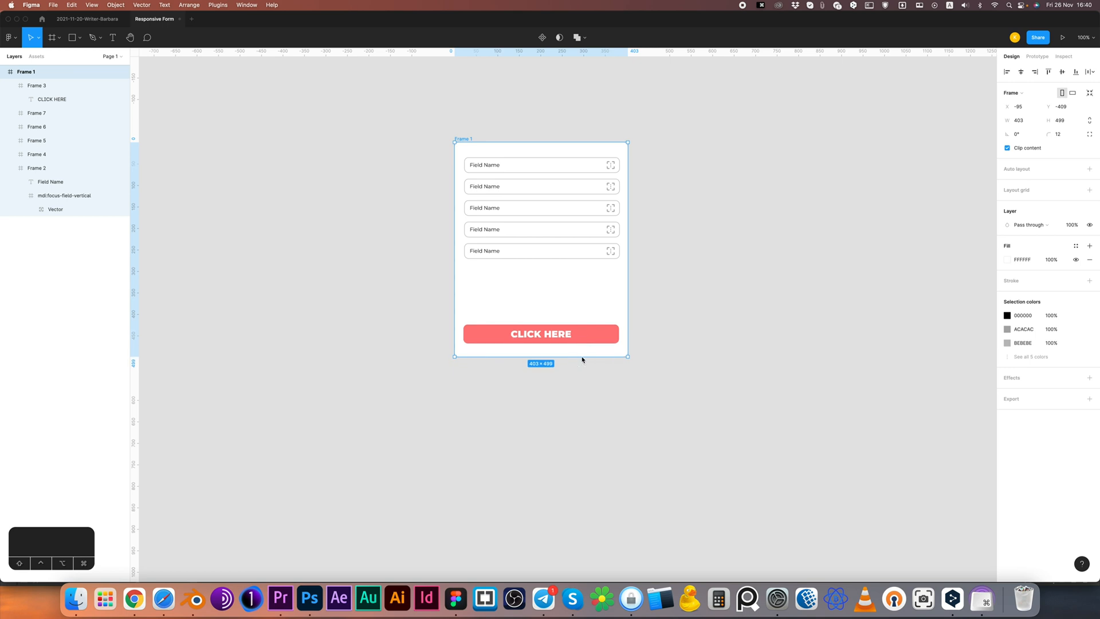